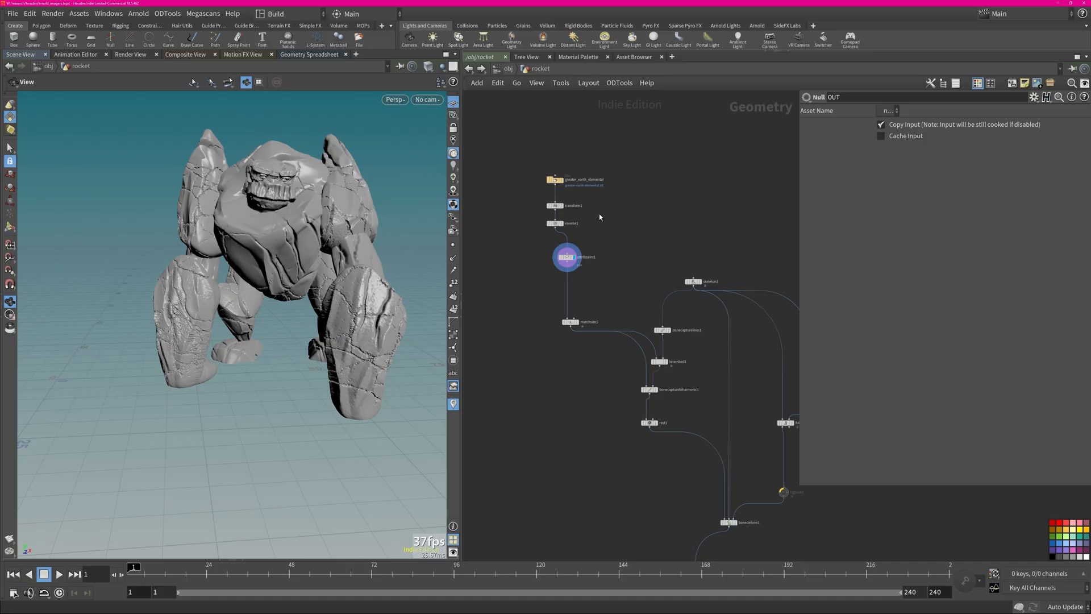
- Inspect attribpaint1 and rigpose3, then dive into the matnet of Arnold material nodes
left_click(566, 256)
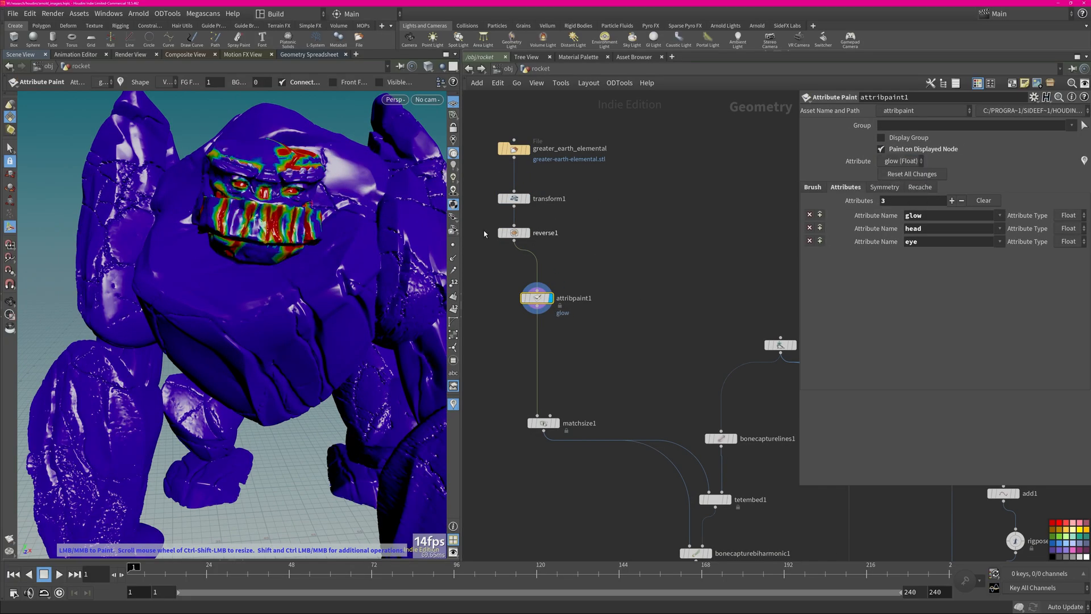
left_click(547, 277)
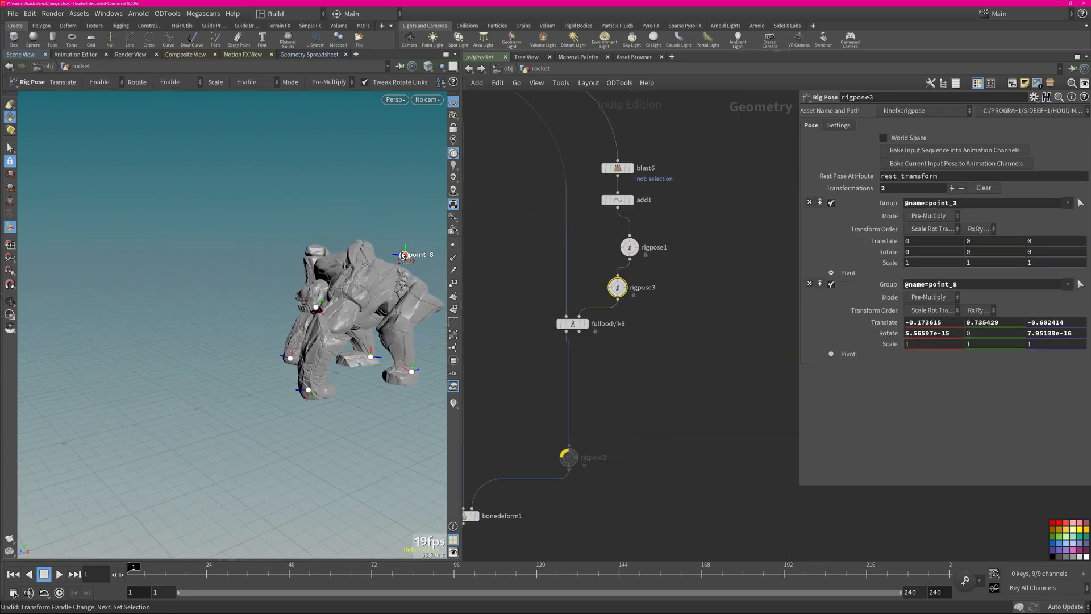
left_click(629, 246)
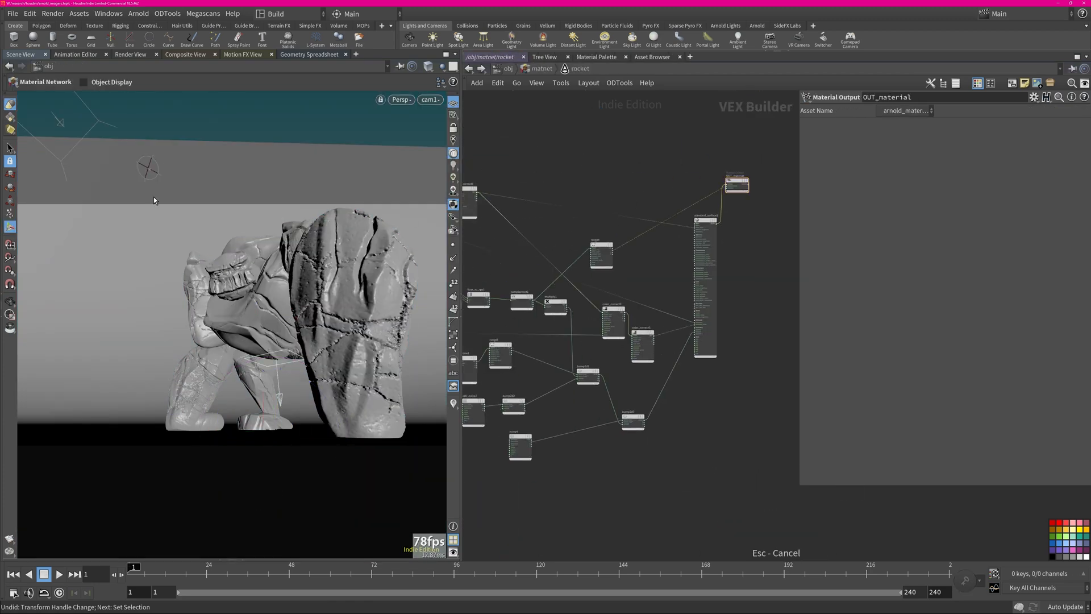
- Show the Render View with the /out network and the arnold1 ROP parameters
left_click(129, 55)
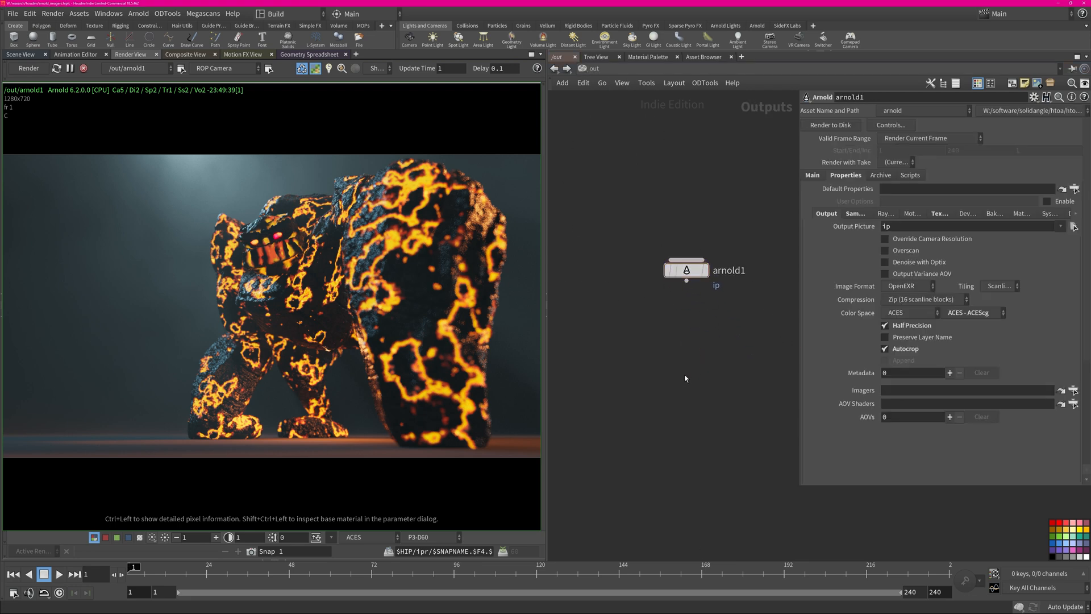
- Return to Scene View at /obj showing hdristudio_2k's Contribution with AOV Light Group env
key("Tab")
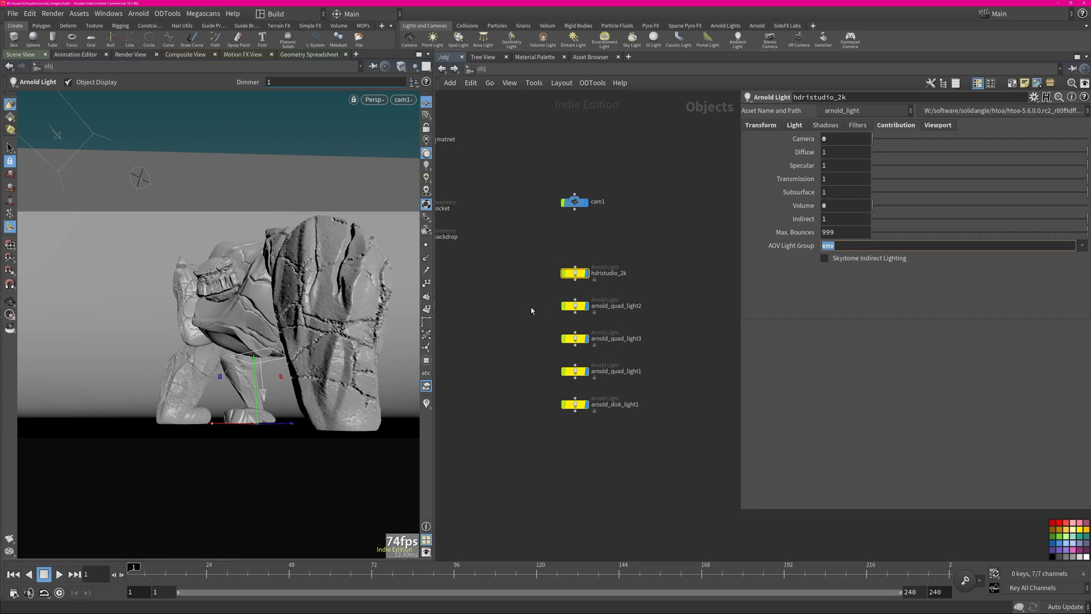
- Check the quad and disk lights' groups, then select imager_light_mixer1 in the imager builder
left_click(575, 338)
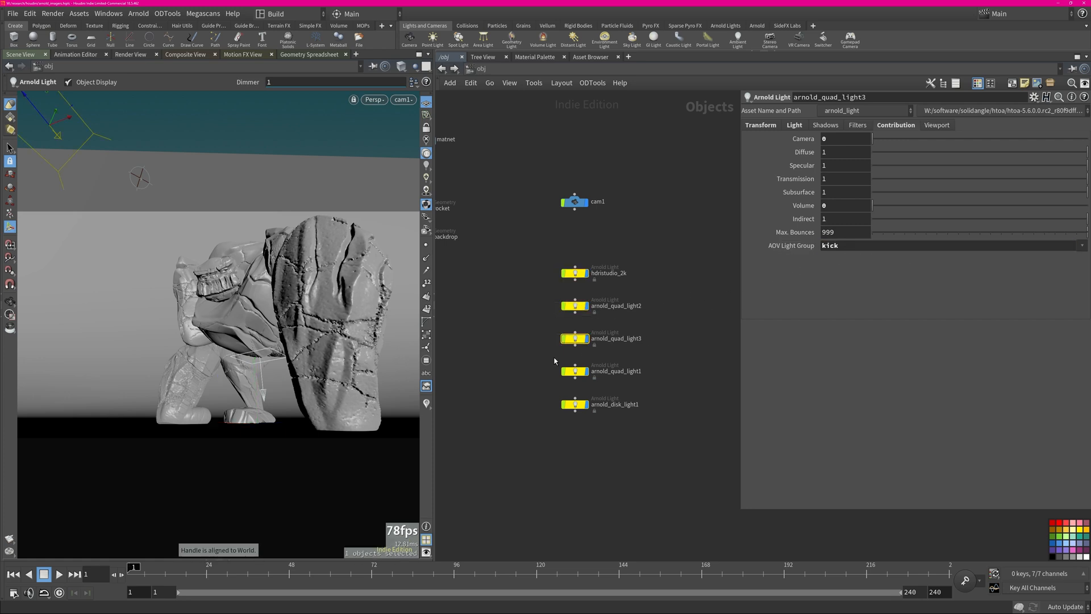
left_click(615, 405)
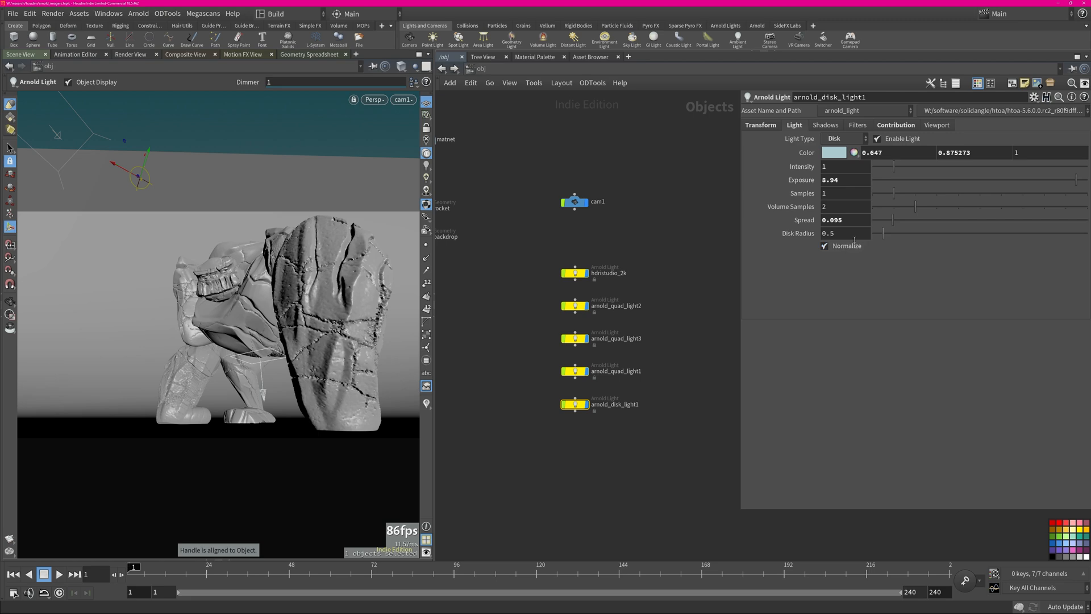
left_click(896, 125)
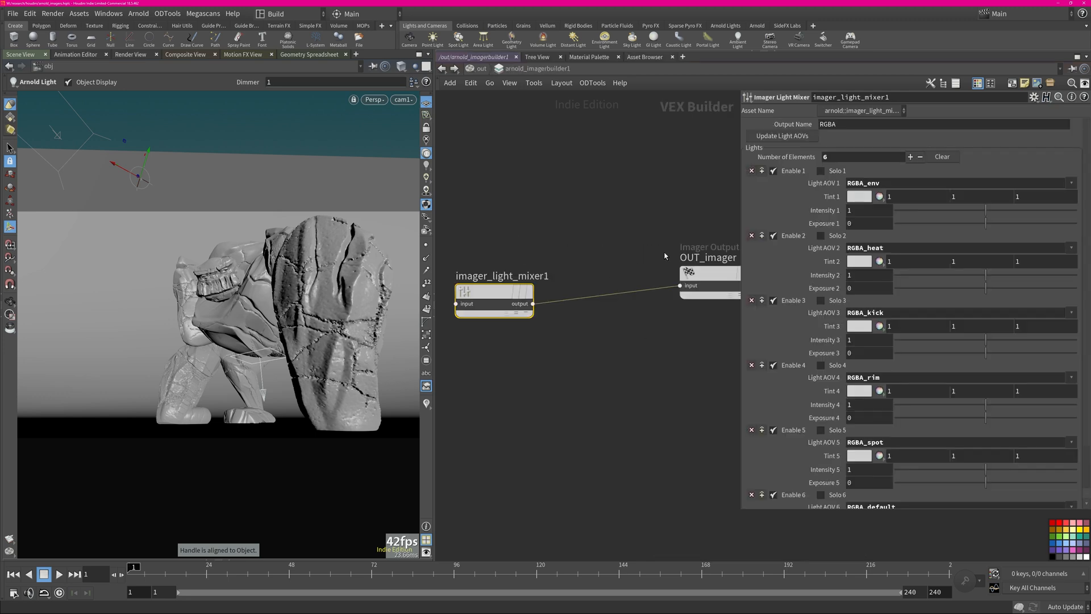
mouse_move(880, 374)
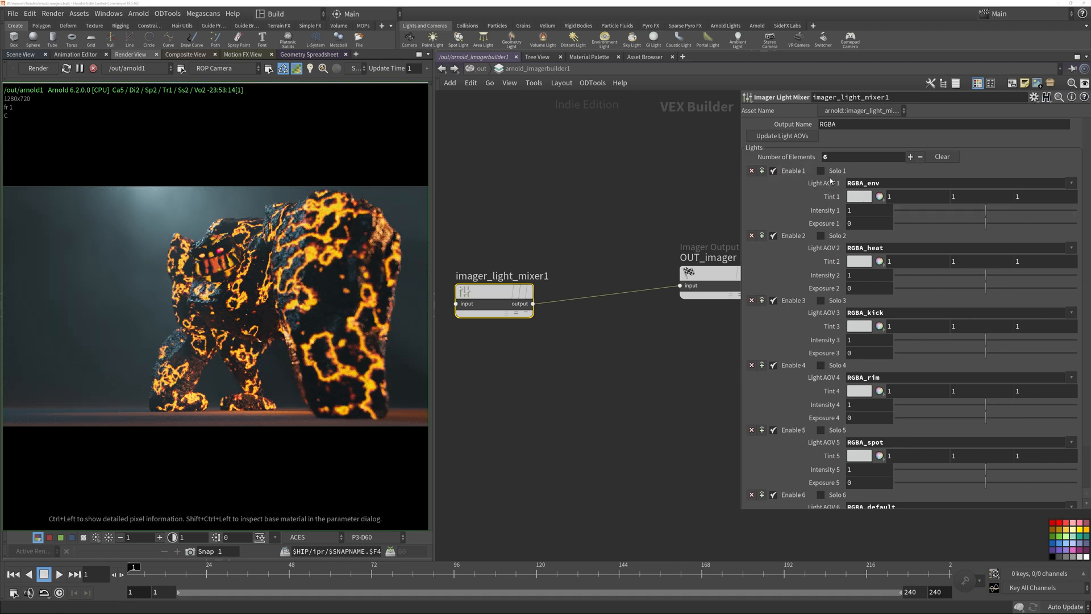
- Uncheck Enable 1-4 in the light mixer, keeping Enable 5 and 6 on
left_click(773, 172)
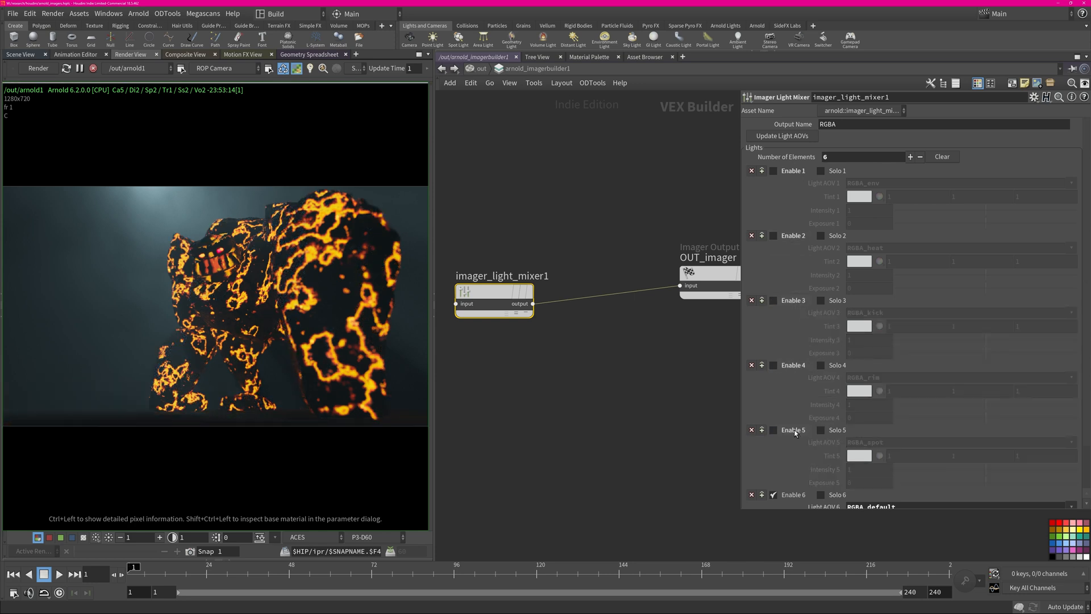
mouse_move(835, 501)
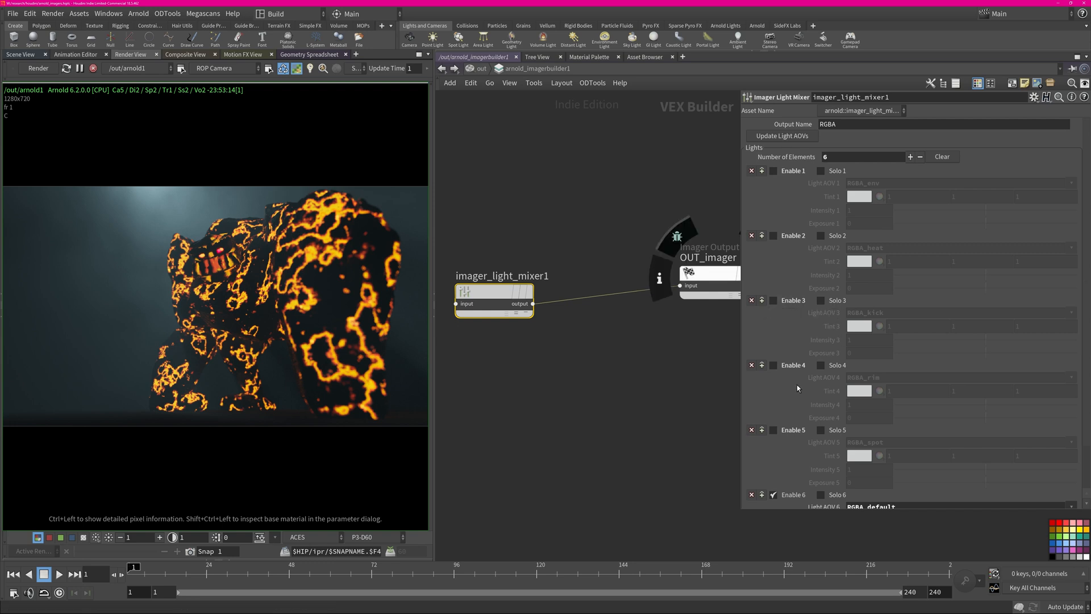
left_click(773, 429)
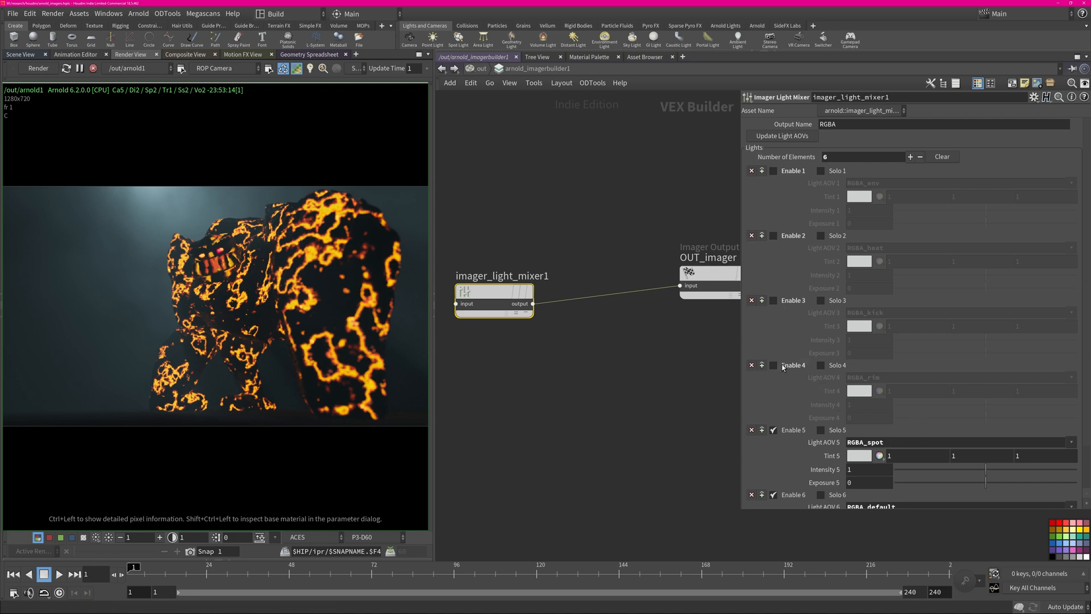
- Enable rim with tint hue 15.3, saturation 0.373, exposure 1.63, then enable kick
left_click(772, 365)
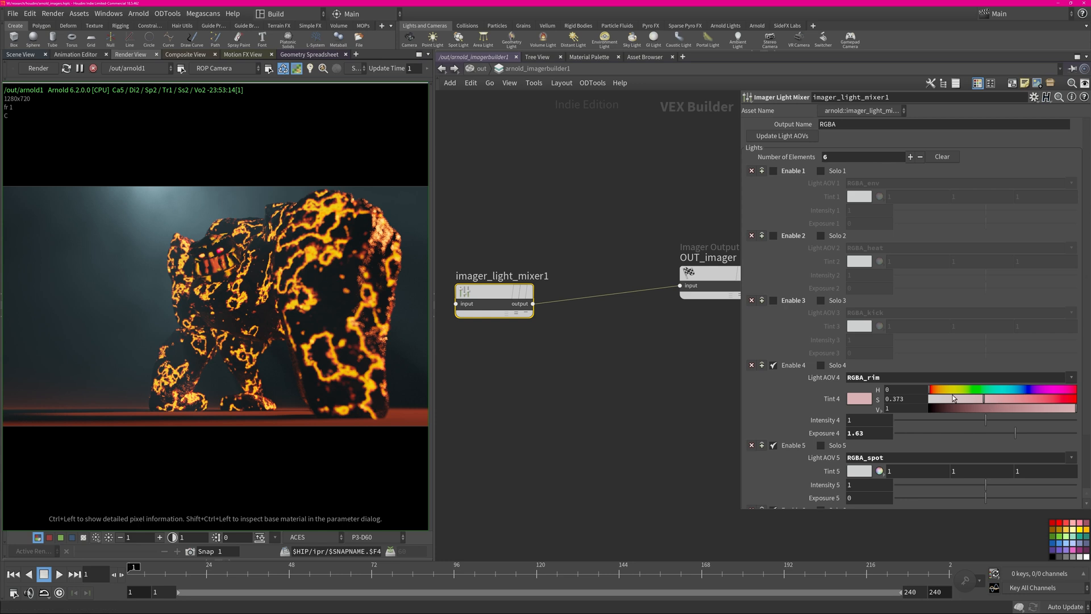
left_click_drag(929, 390, 957, 390)
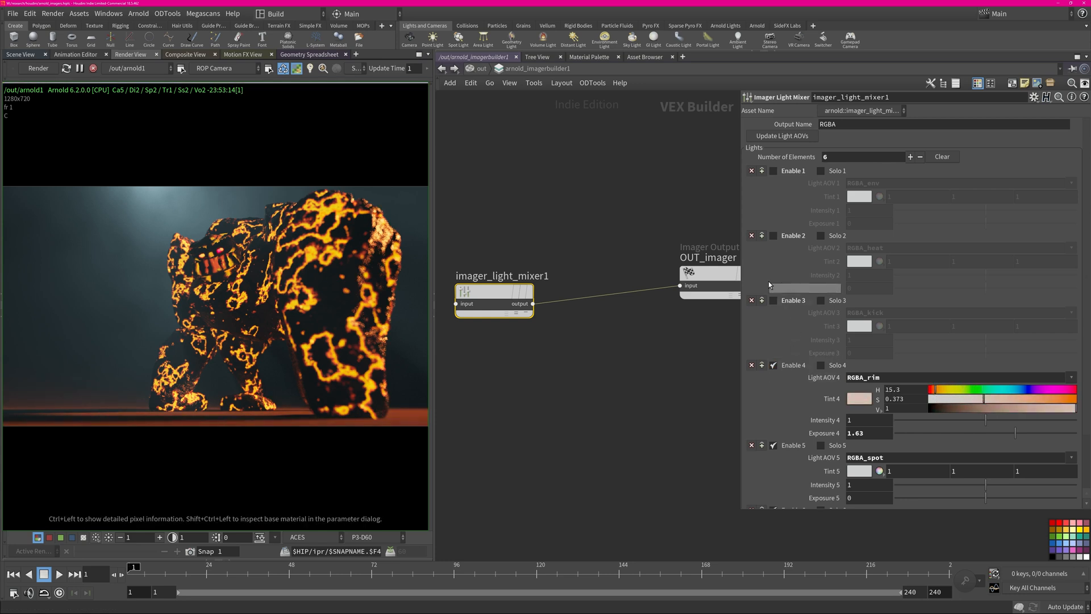
left_click(772, 300)
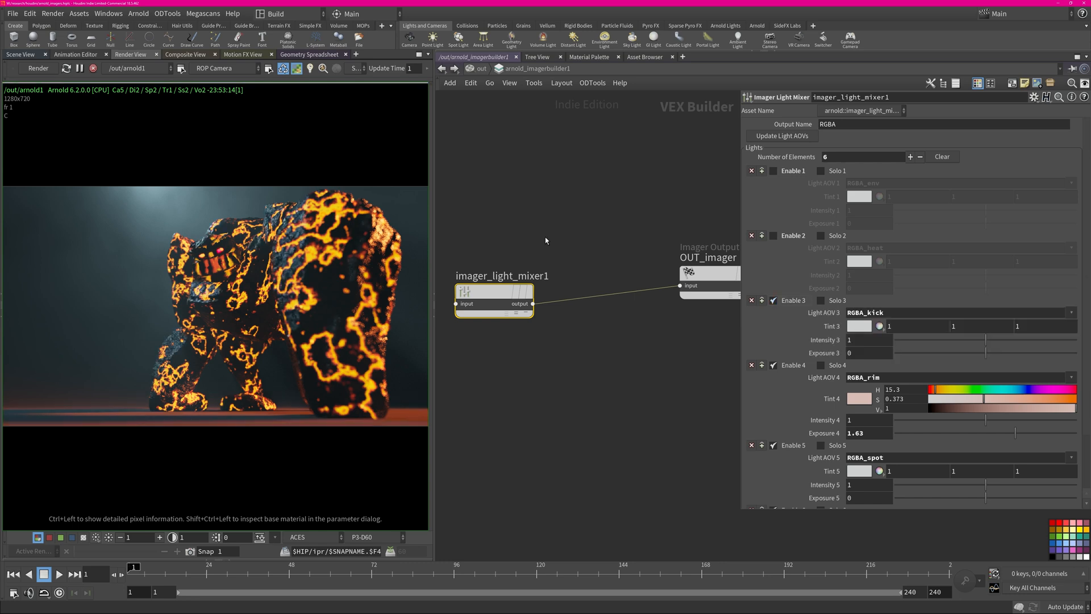
- Tint kick pale green at hue 123.7, saturation 0.255, exposure 1.57, then enable heat
left_click(879, 326)
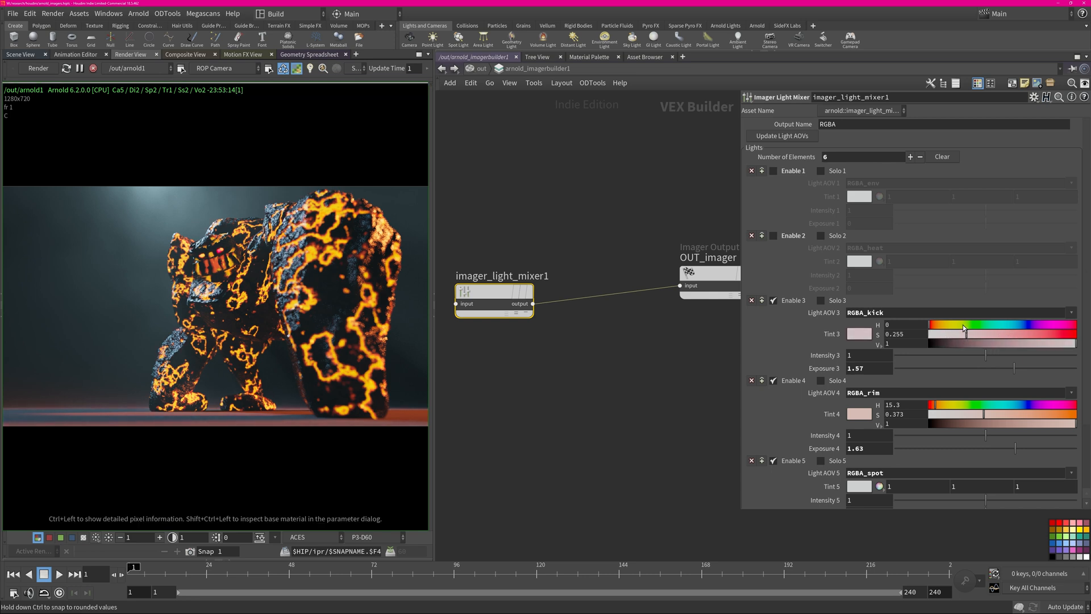
left_click_drag(929, 325, 971, 325)
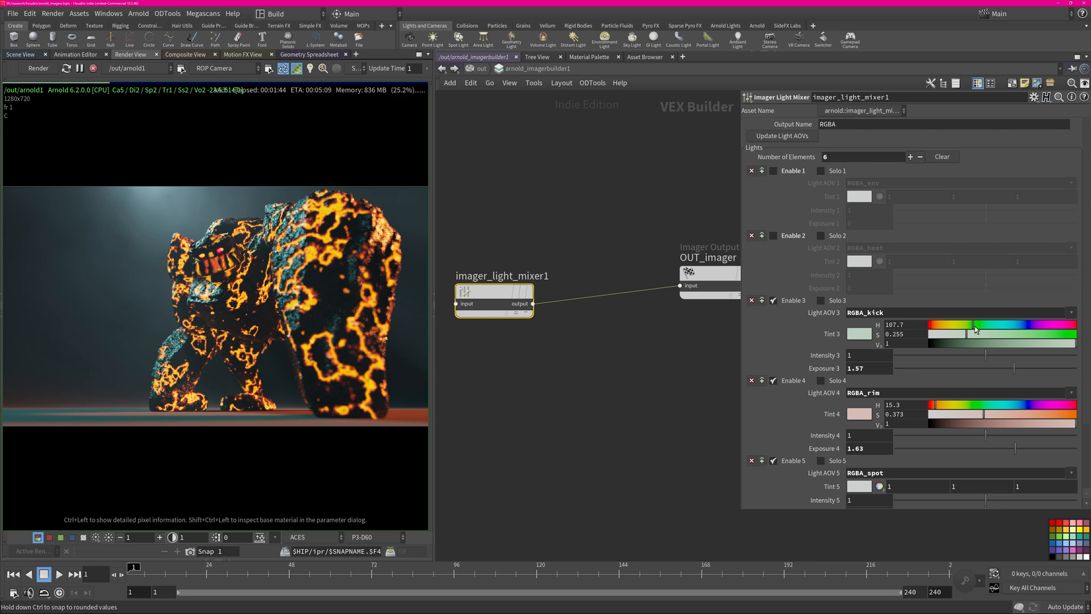
left_click_drag(965, 330, 976, 330)
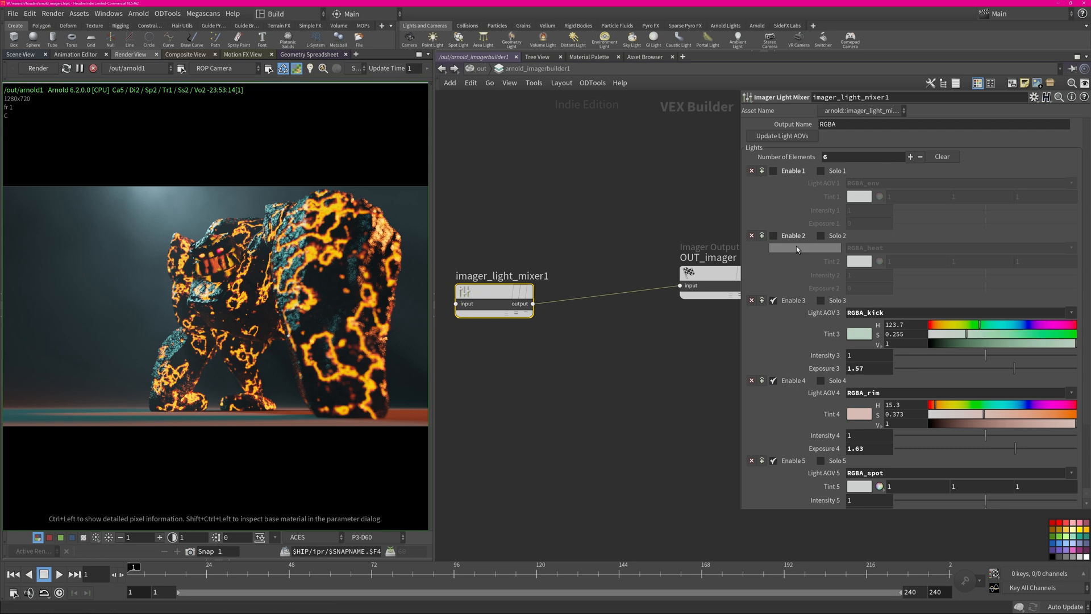
left_click(772, 235)
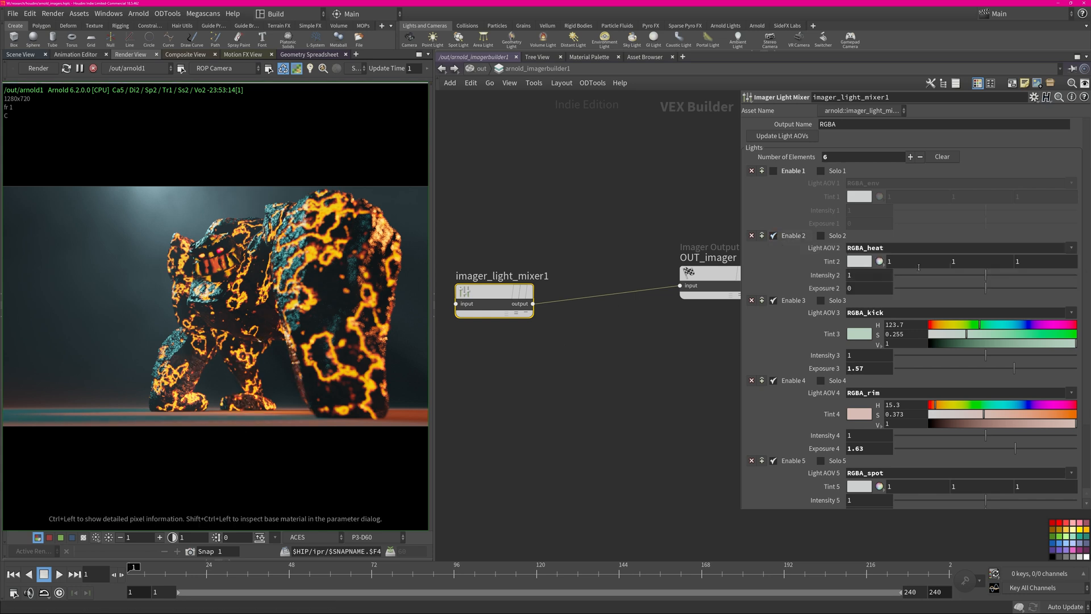
- Set Exposure 2 to 1.8, enable env and lower Exposure 1 to -2
left_click_drag(888, 287, 1029, 287)
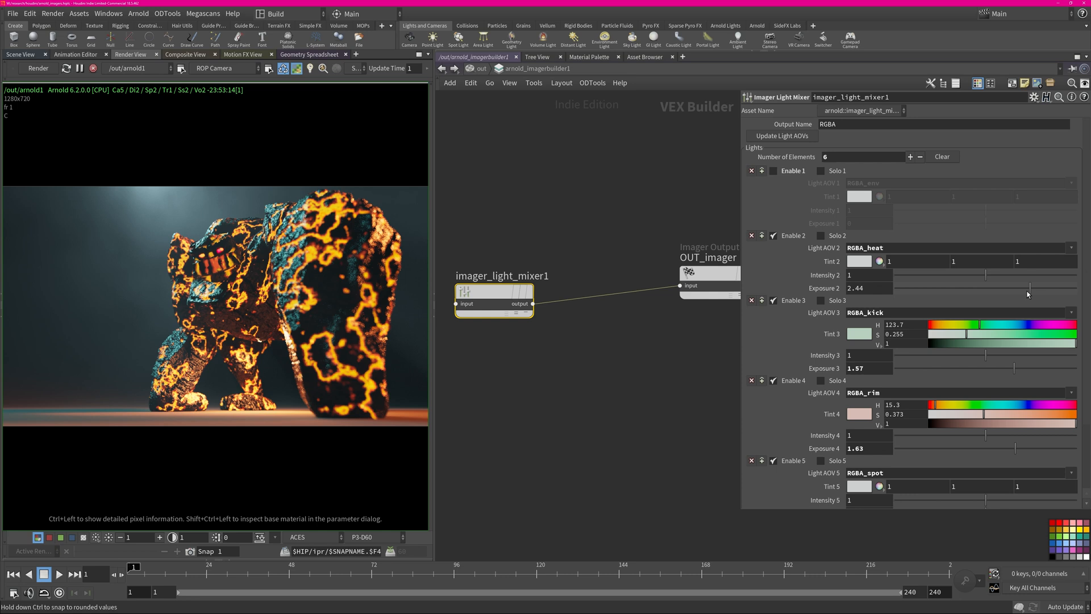
left_click_drag(1028, 284, 1006, 284)
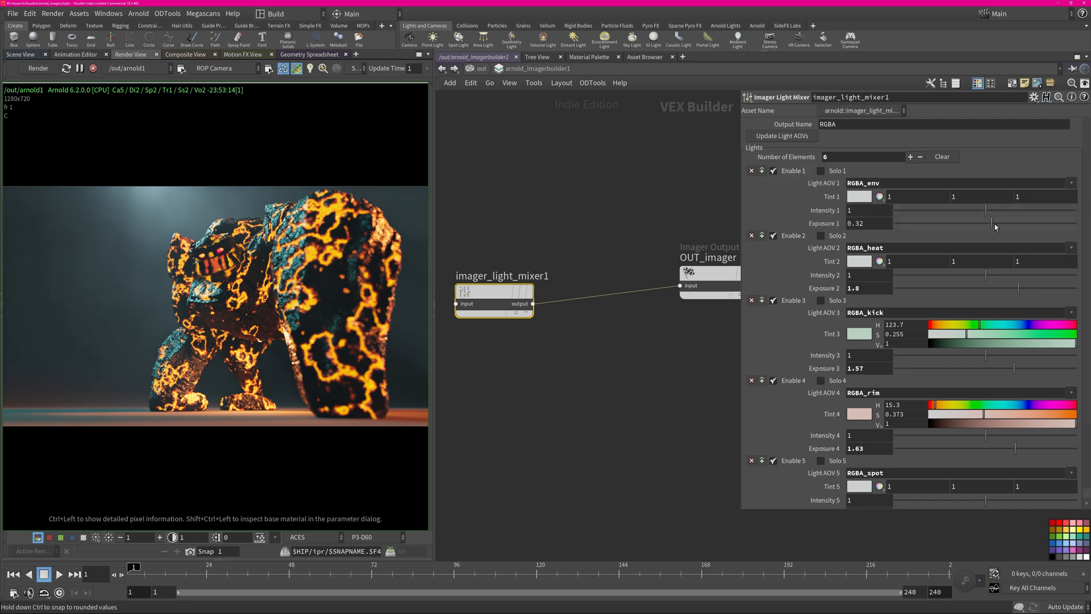
left_click_drag(992, 223, 960, 223)
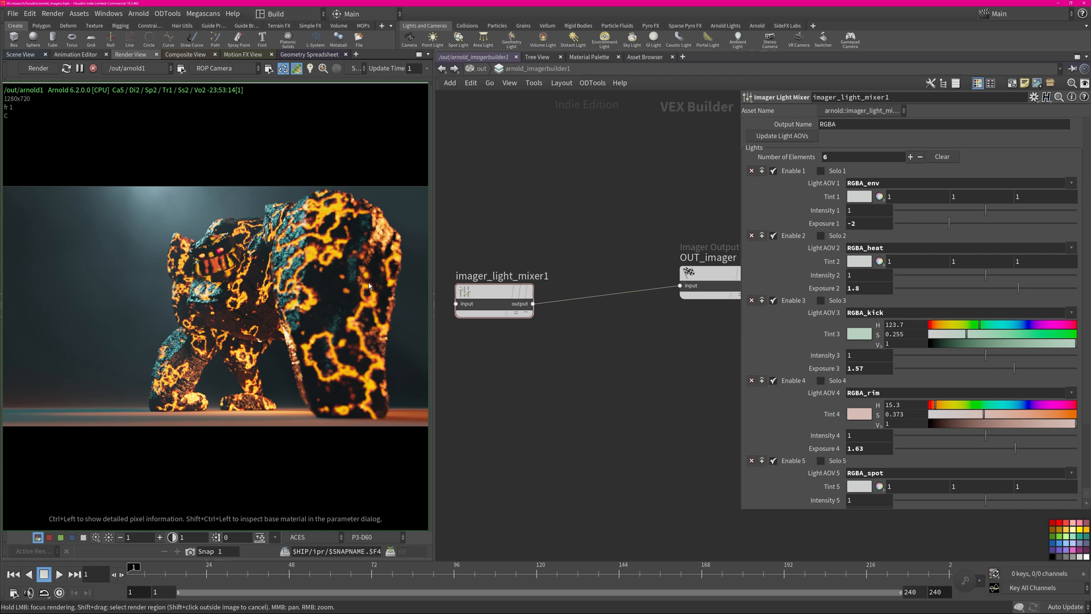
left_click(494, 290)
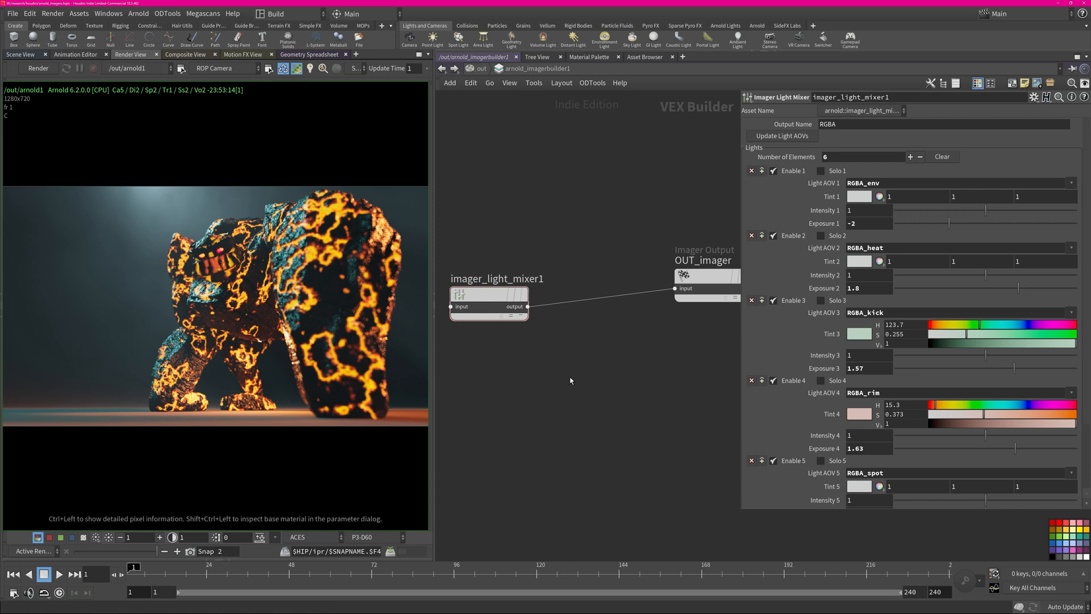
key("Tab")
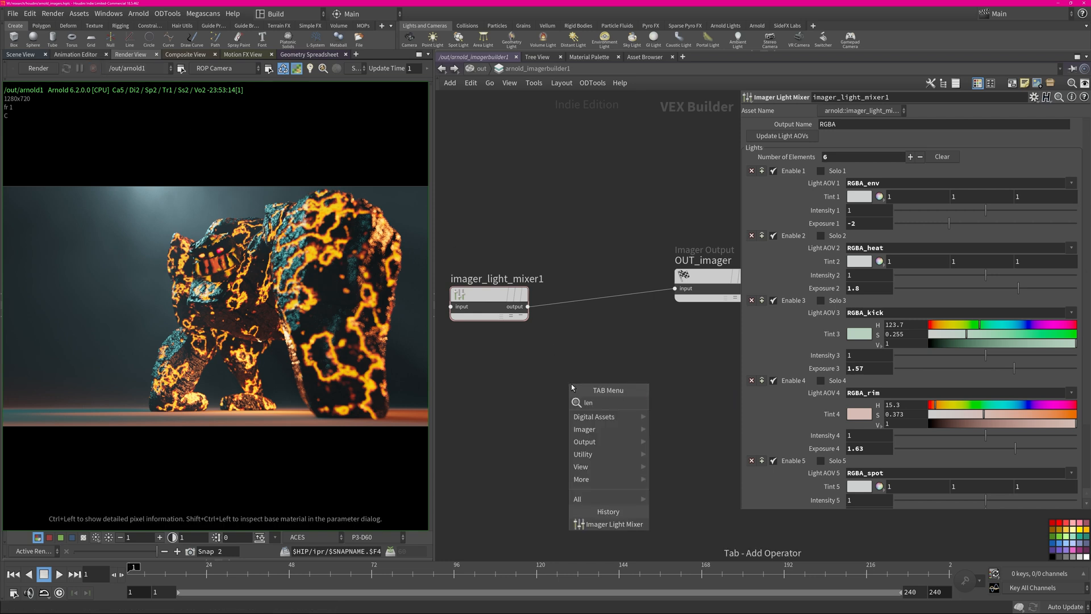
- Add imager_color_correct1 to the chain with Shadows Offset 0.005
left_click(585, 428)
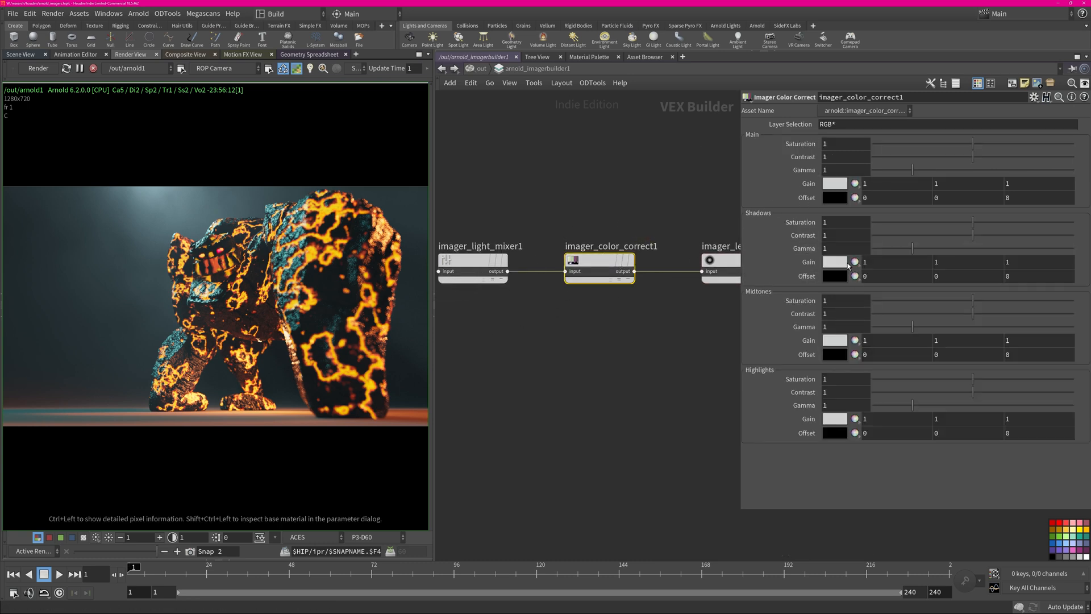
left_click(834, 261)
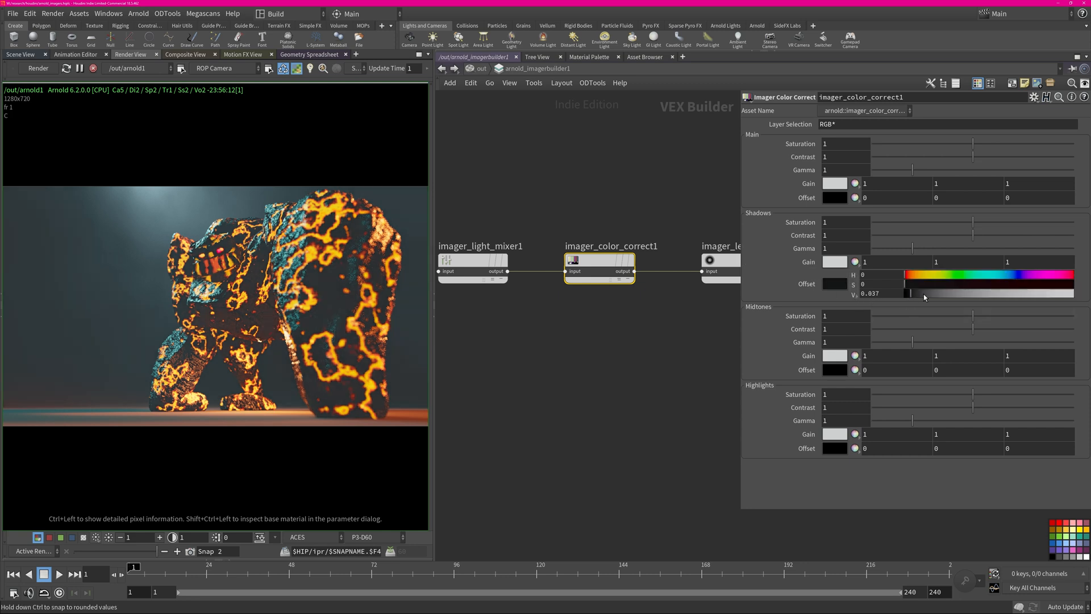
left_click_drag(908, 293, 915, 293)
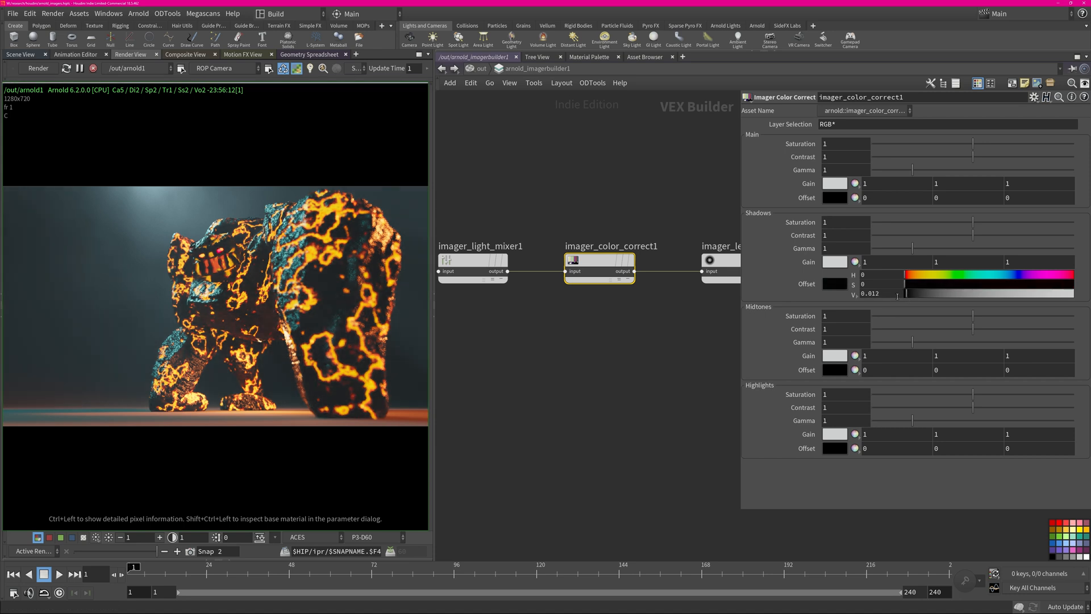
type("0.005")
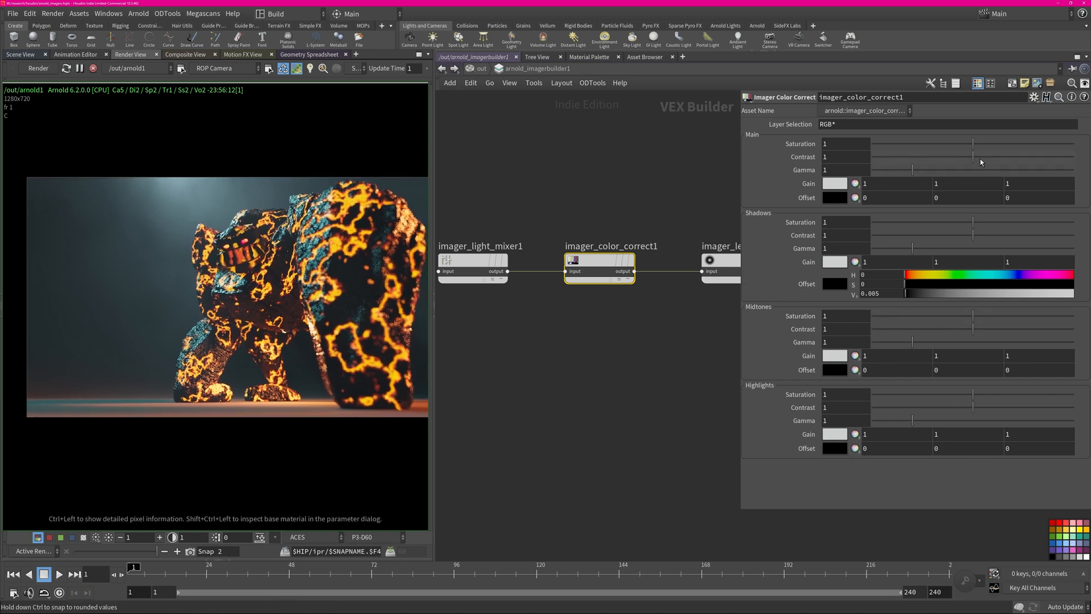
- Raise the color correct's Main Contrast to 1.175
left_click_drag(911, 157, 991, 157)
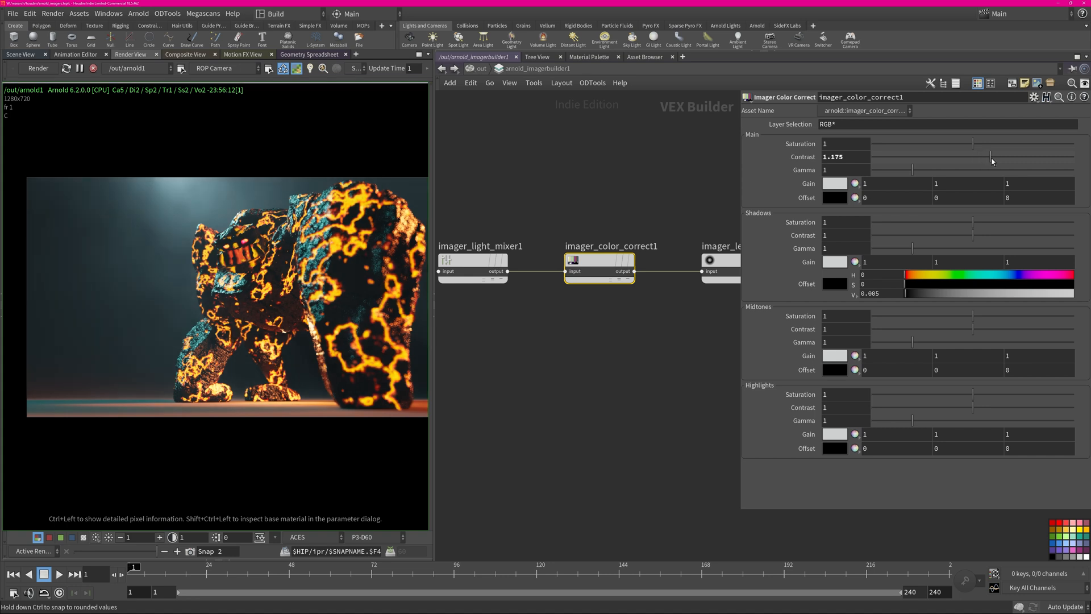
left_click_drag(974, 157, 998, 160)
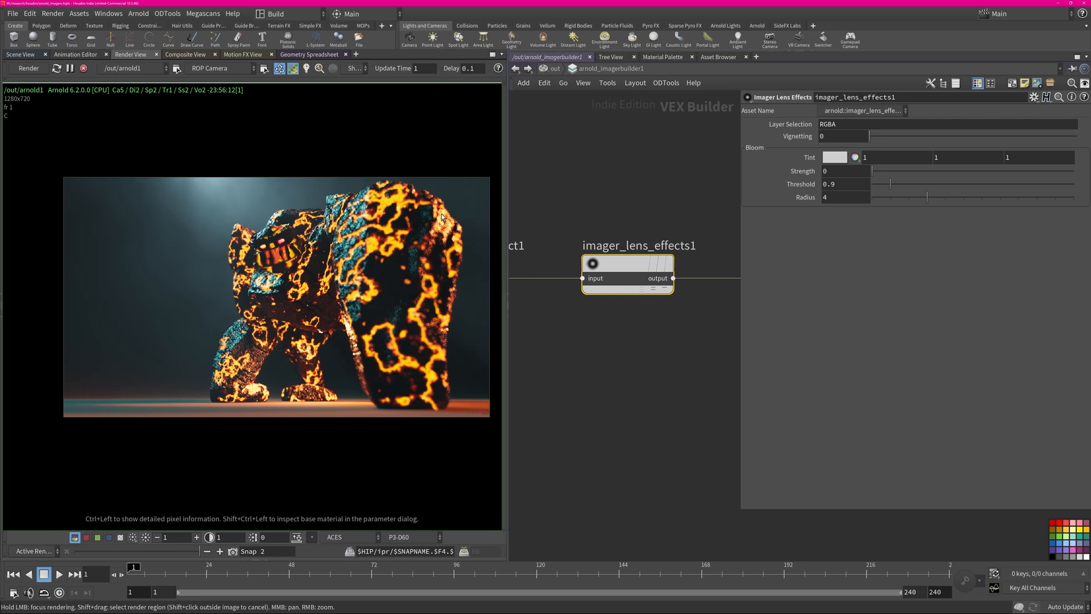
mouse_move(815, 151)
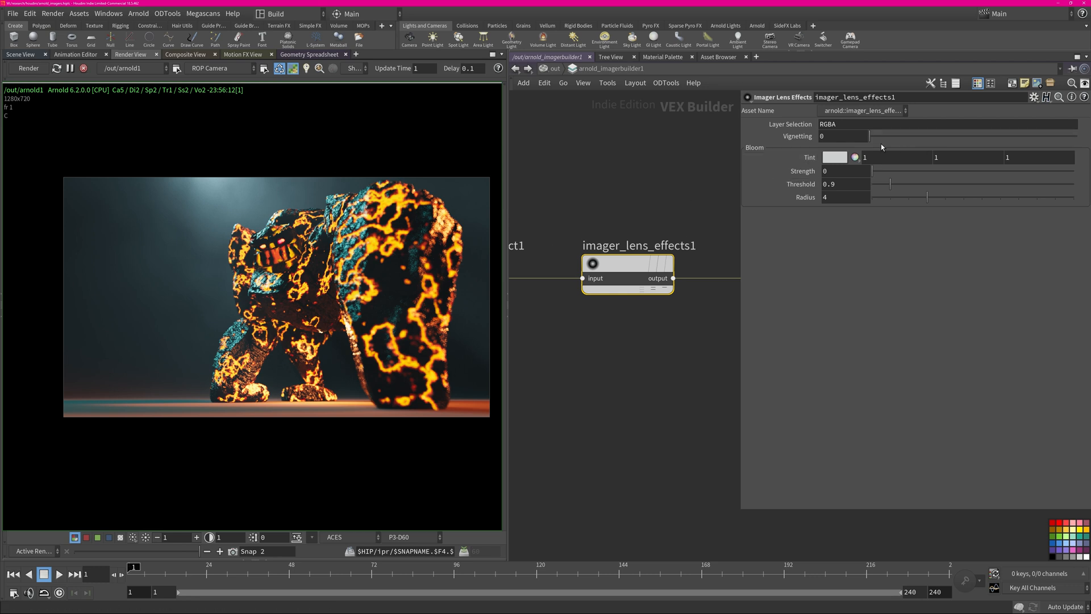
- Set Vignetting on imager_lens_effects1 to 1.25
left_click_drag(870, 136, 878, 136)
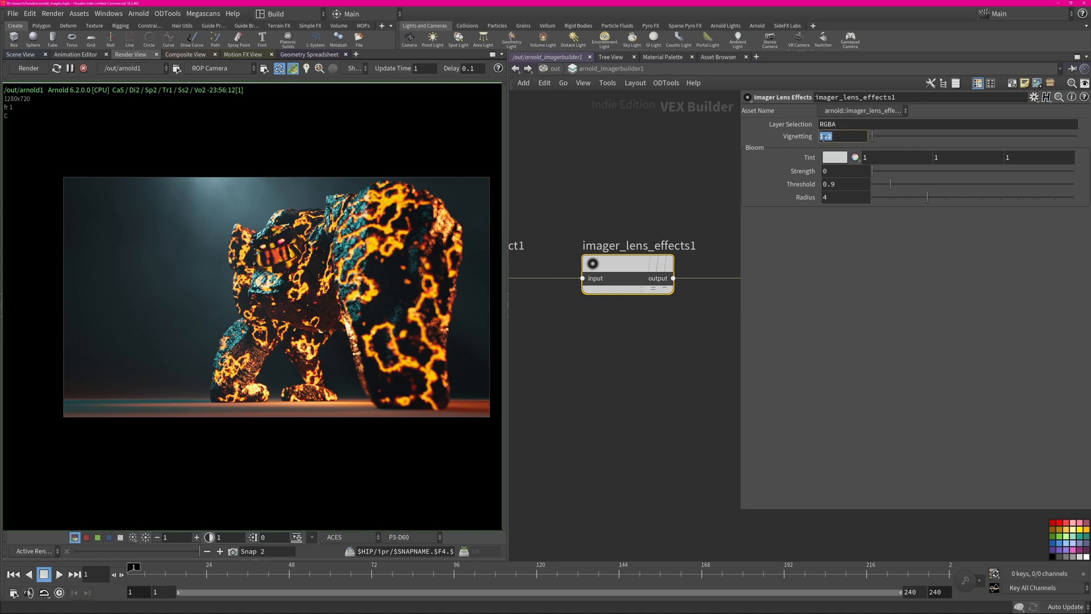
type("2")
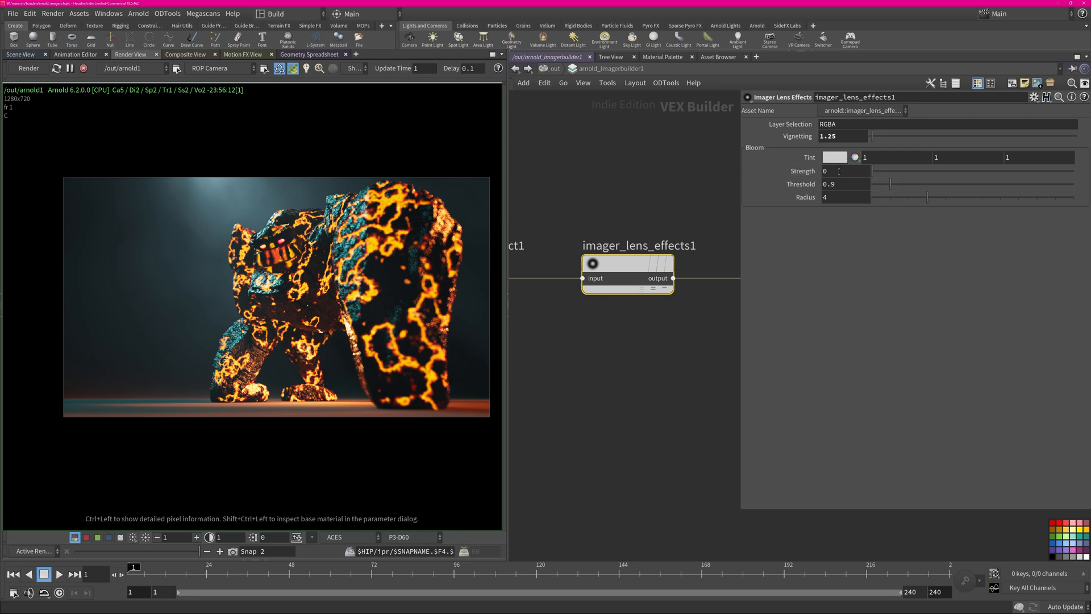
- Set the bloom strength to 0.1 and threshold to 0.98, then start on the radius
type("2")
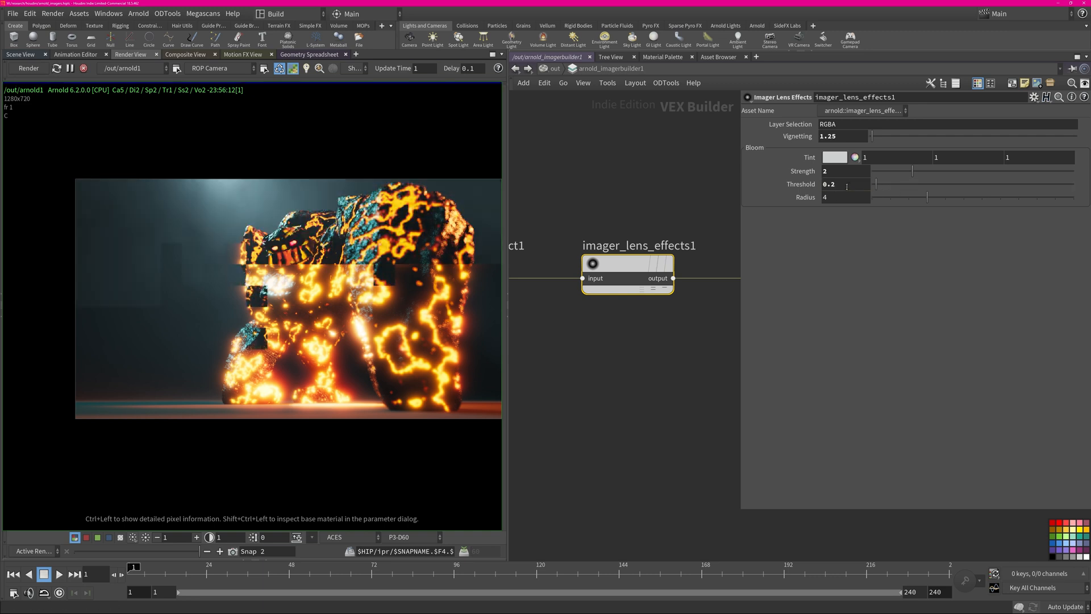
type("01")
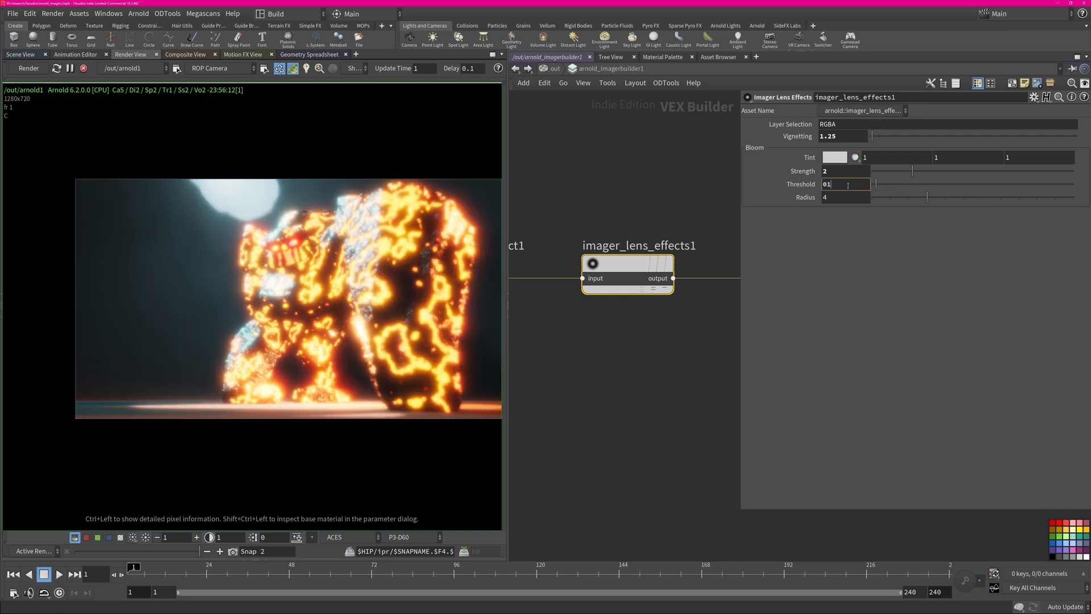
type("0.01")
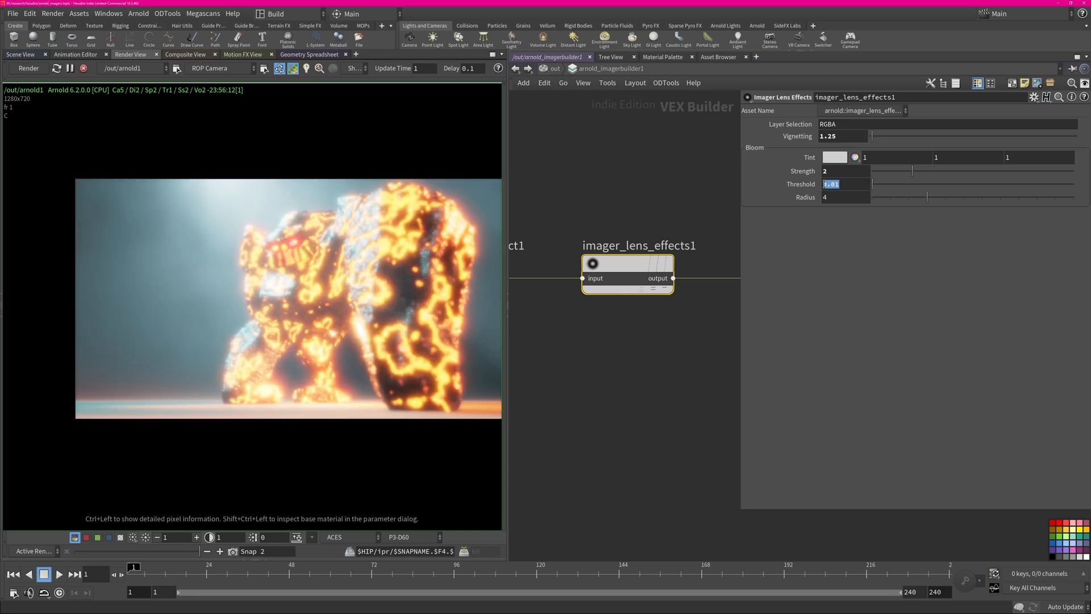
type("0.98")
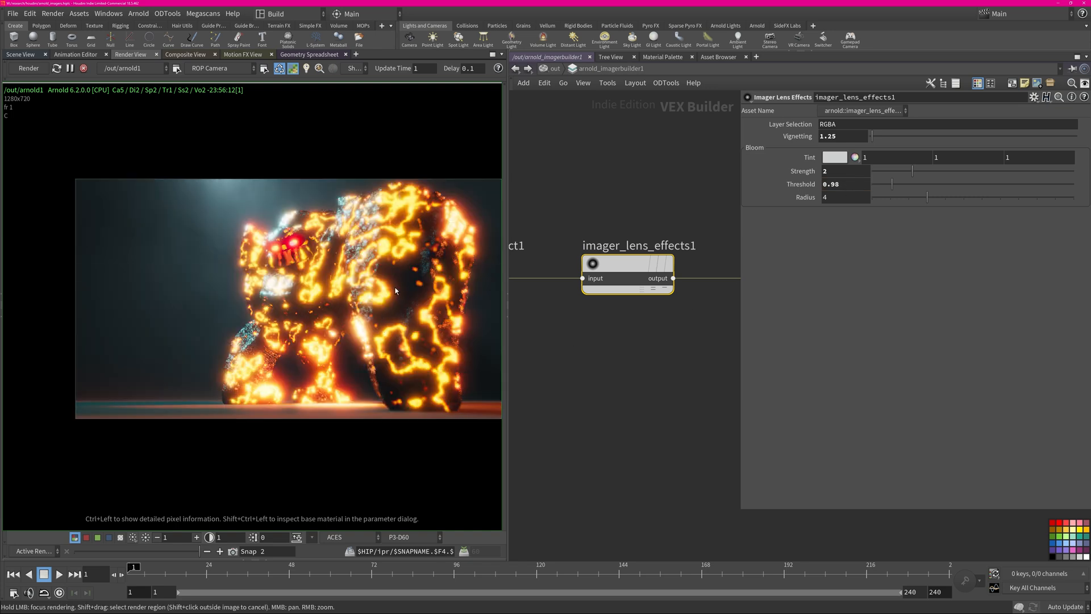
left_click(845, 197)
type("50")
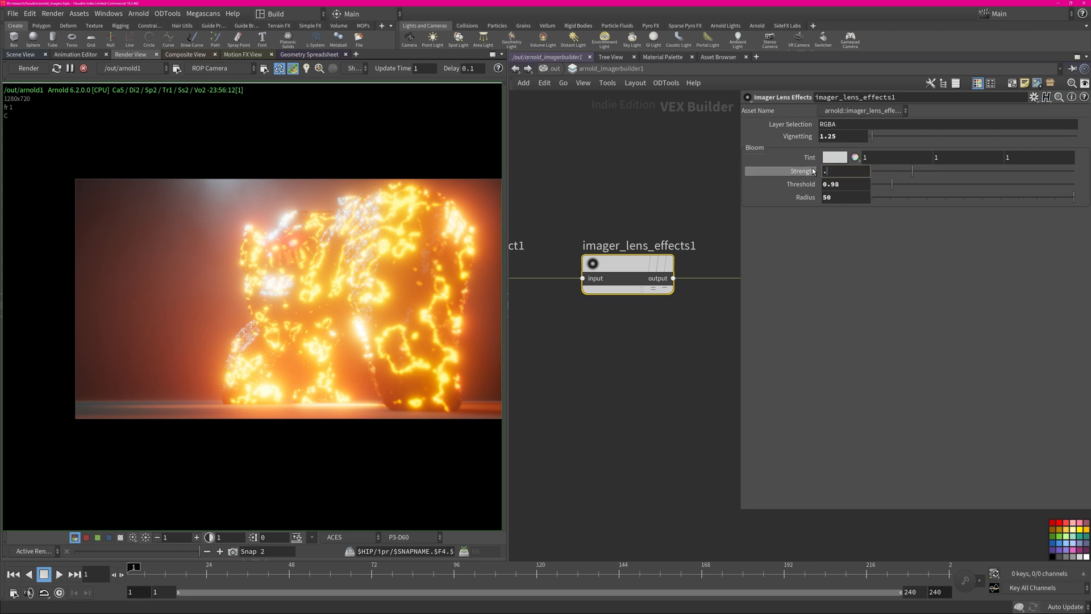
type(".05")
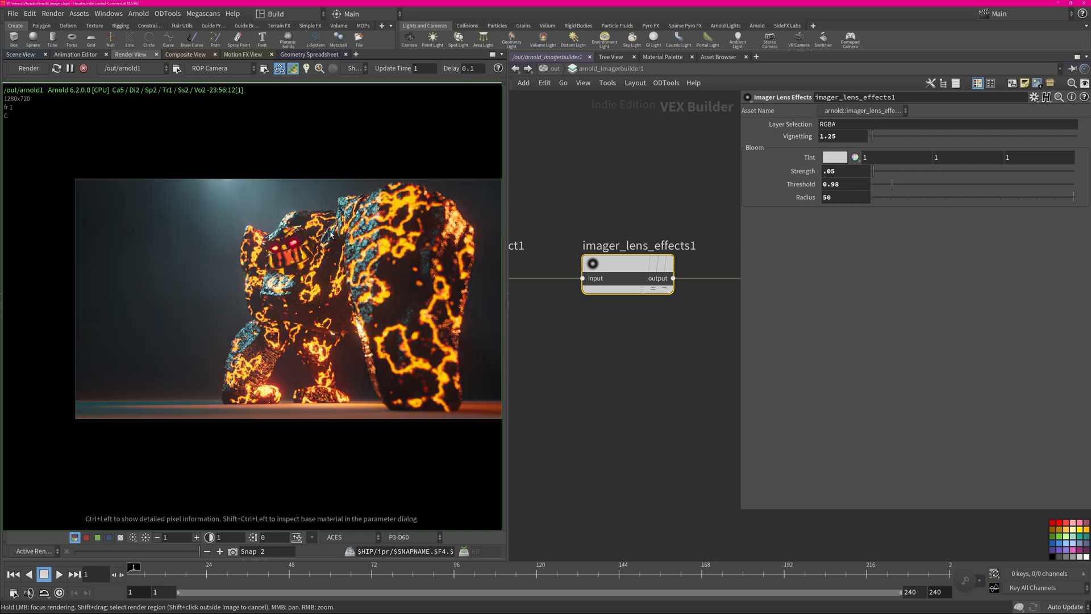
- Set the bloom radius to 5 and lower the Tint green channel for a pink glow
left_click(843, 196)
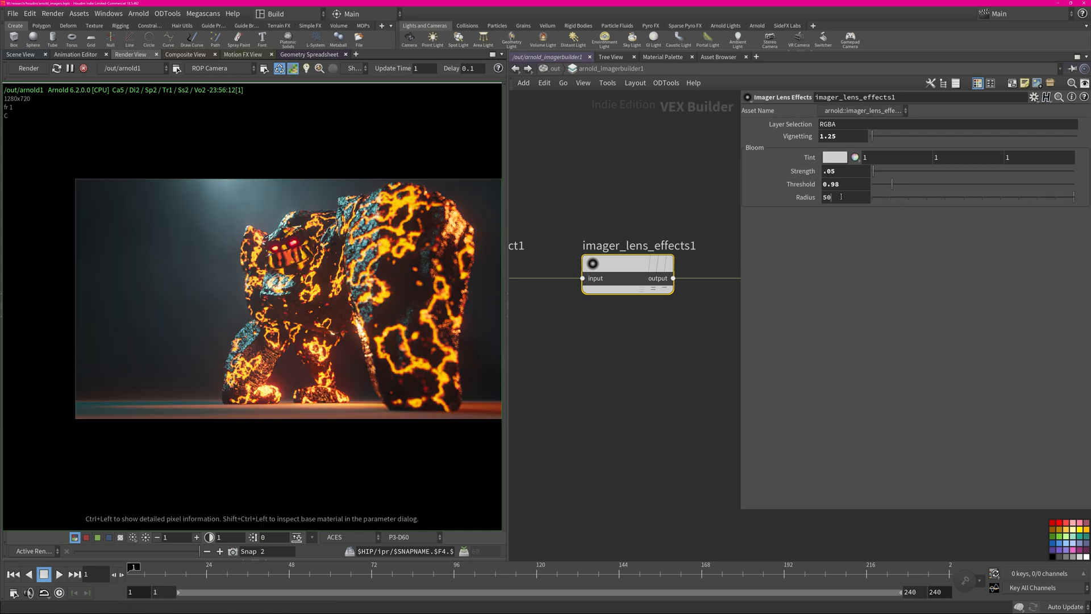
type(".4")
type("20")
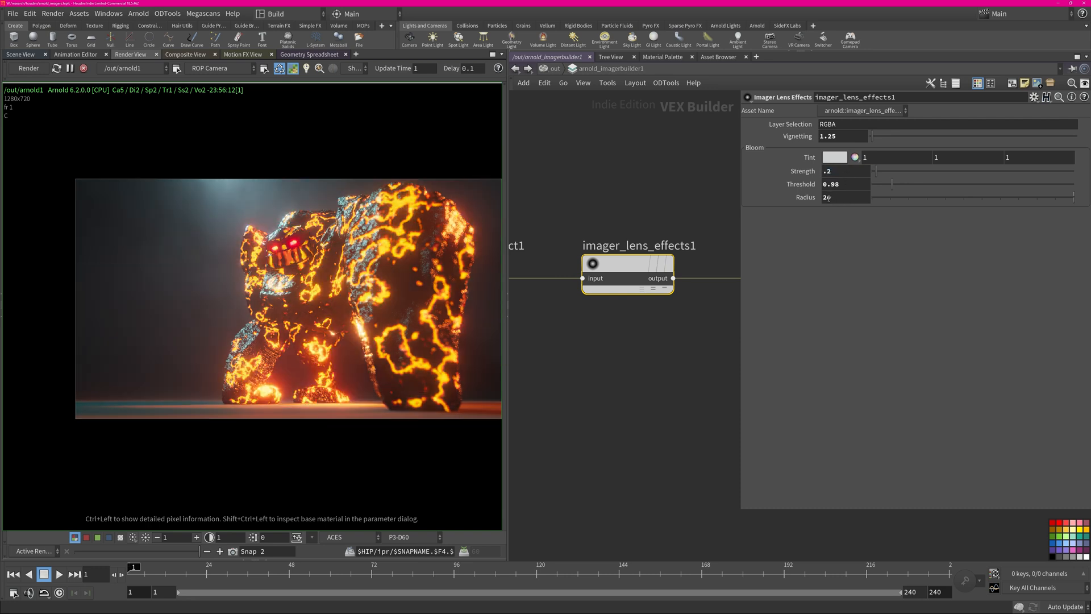
type("1")
type("5")
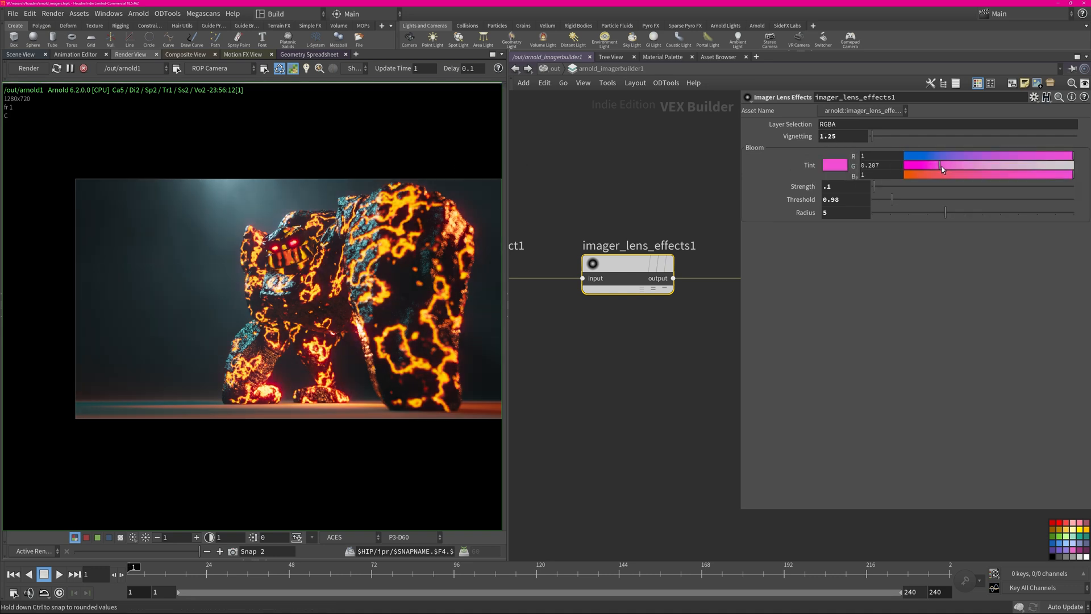
left_click_drag(925, 165, 967, 165)
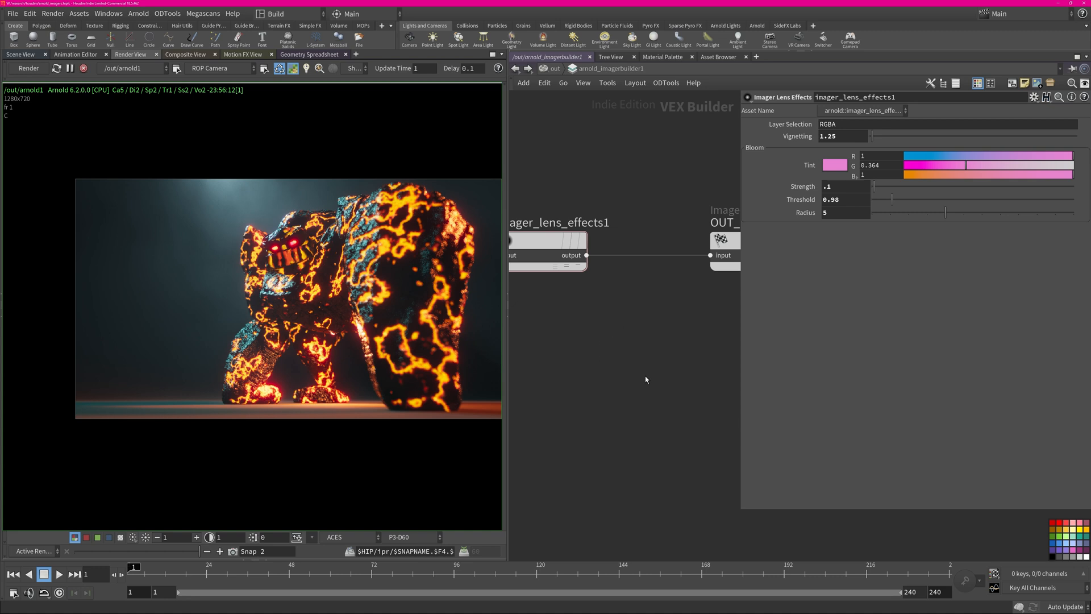
- Add a Noice denoiser imager between lens effects and OUT with Variance 0.5
key("tab")
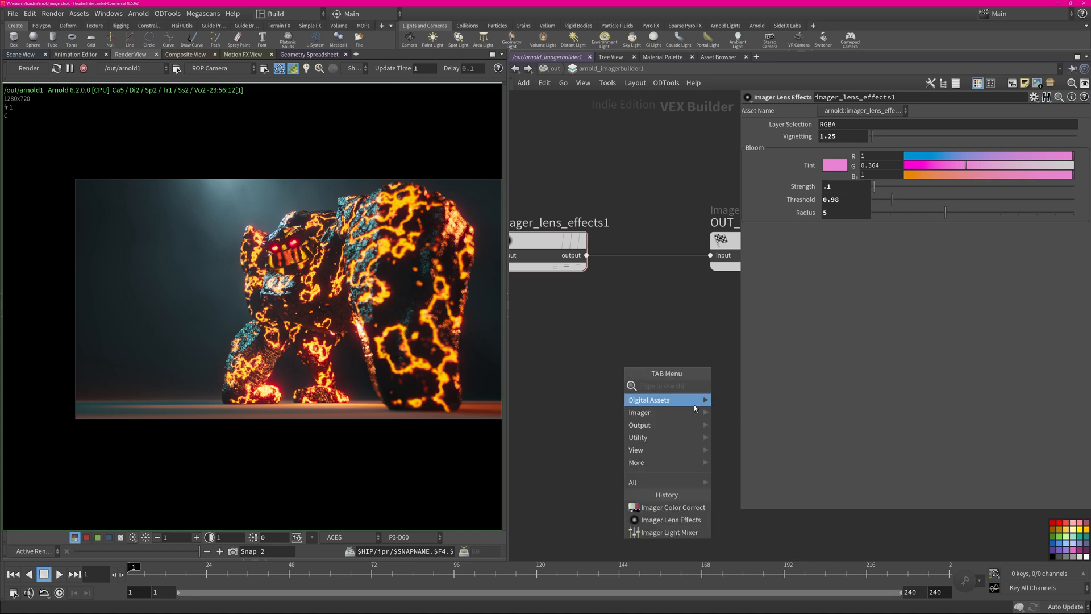
mouse_move(639, 412)
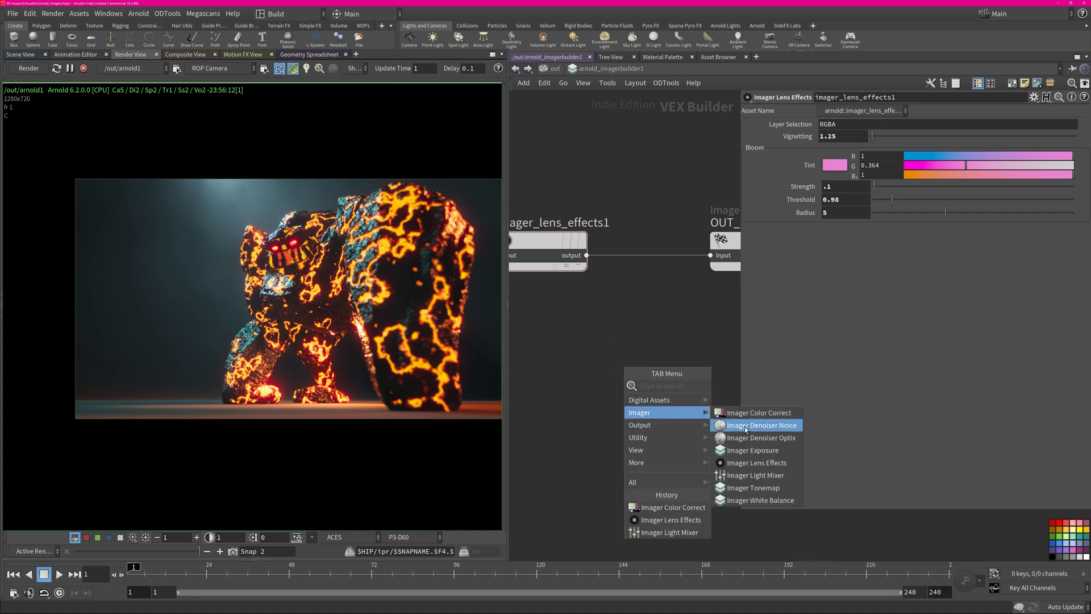
mouse_move(757, 437)
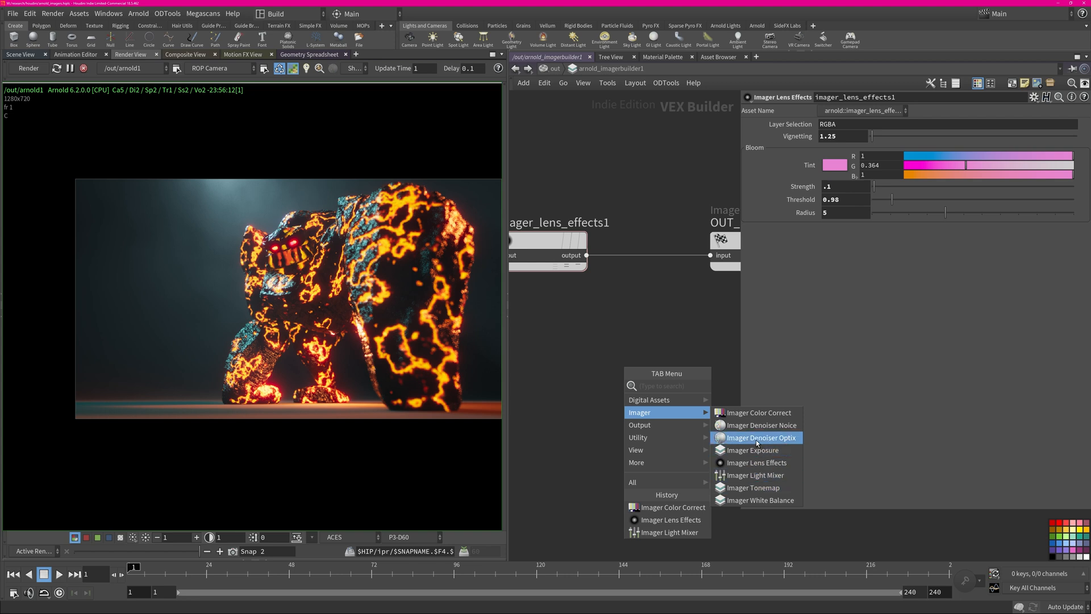
left_click(760, 425)
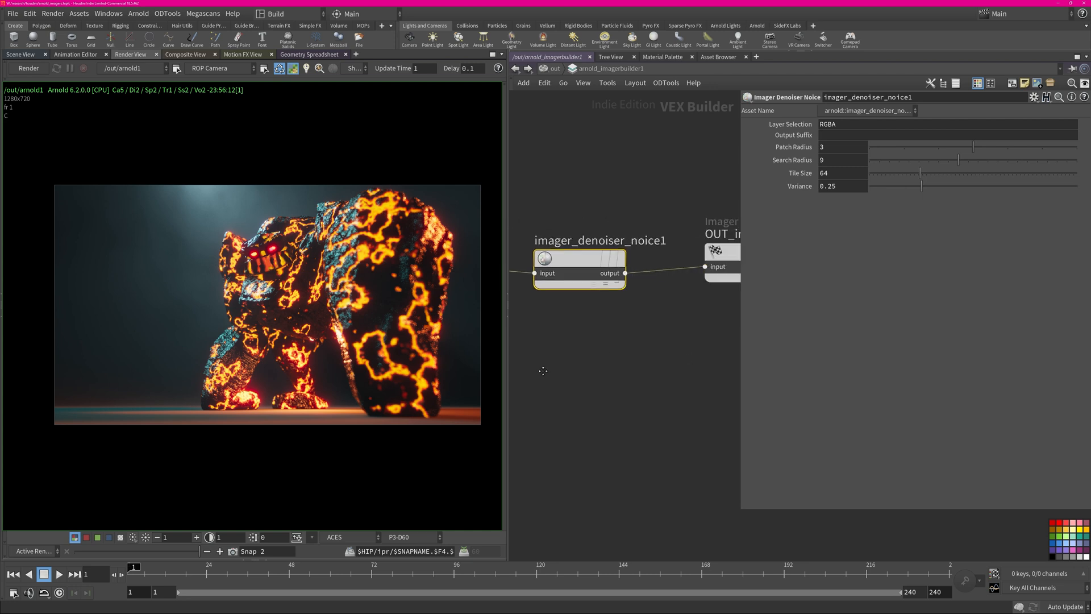
left_click_drag(577, 265, 612, 250)
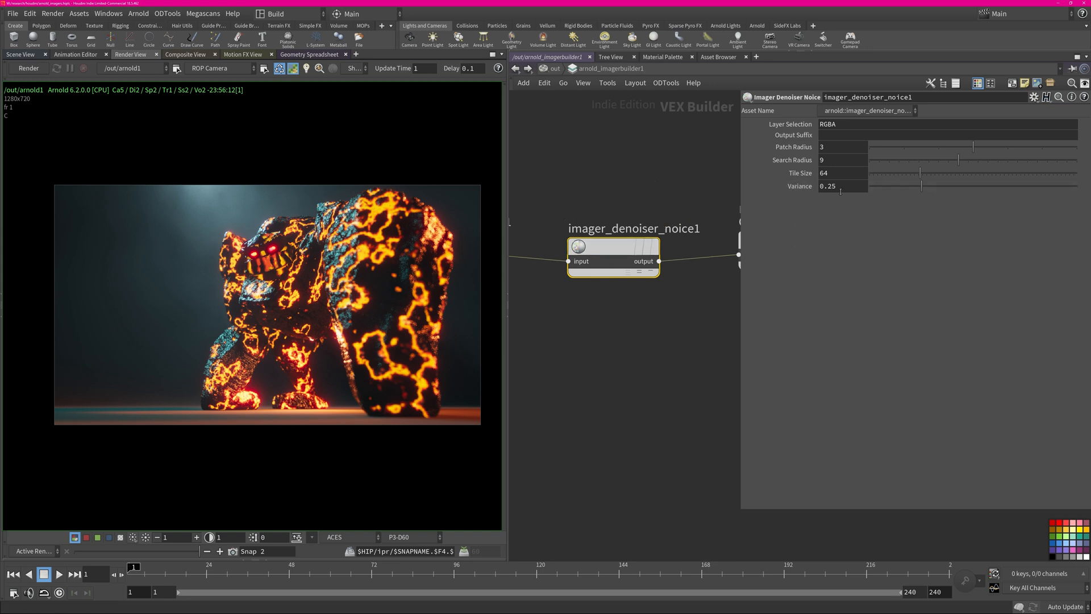
left_click(843, 185)
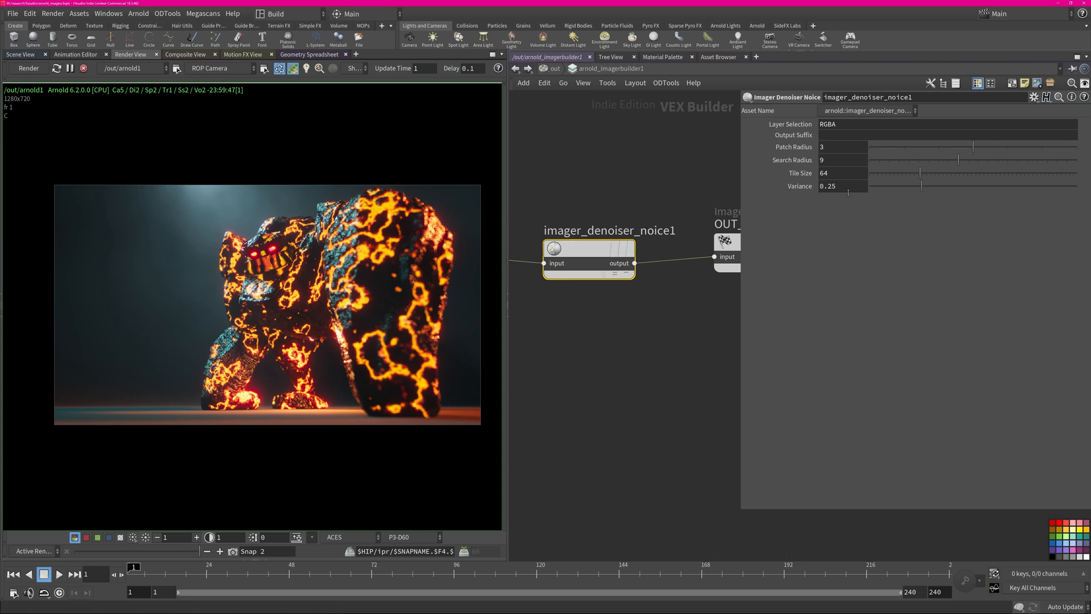
type(".5")
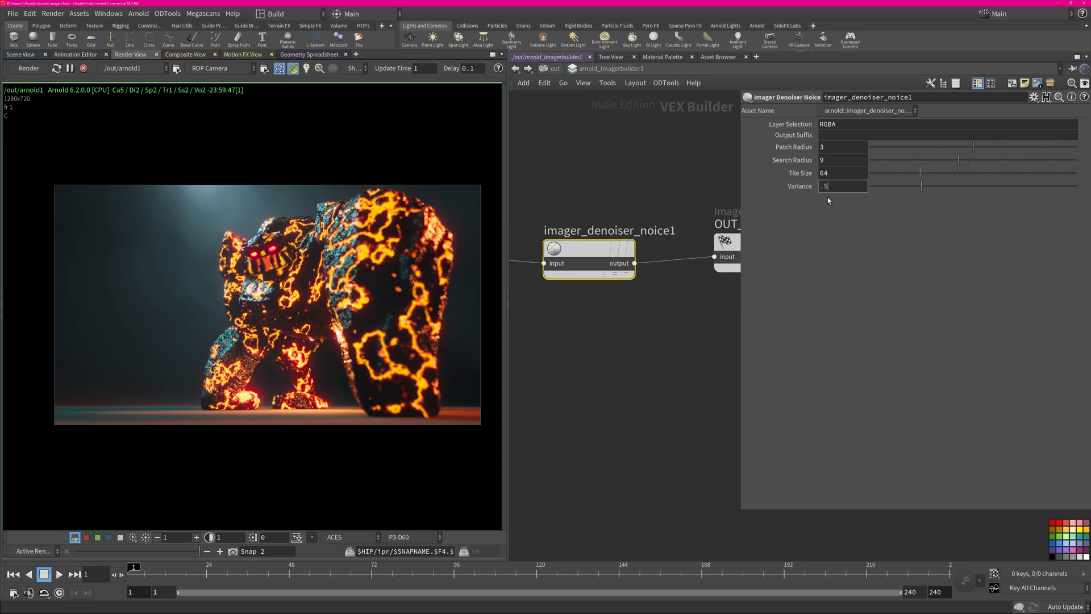